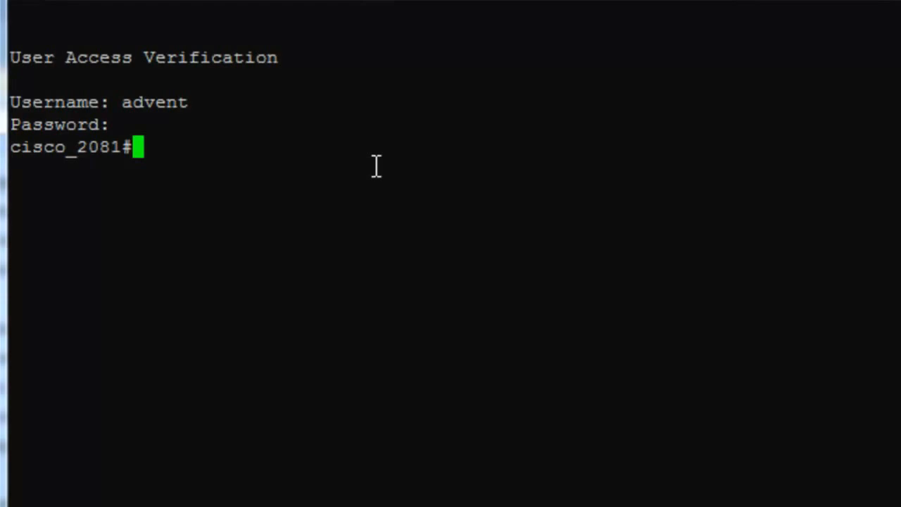
pyautogui.write('conf t')
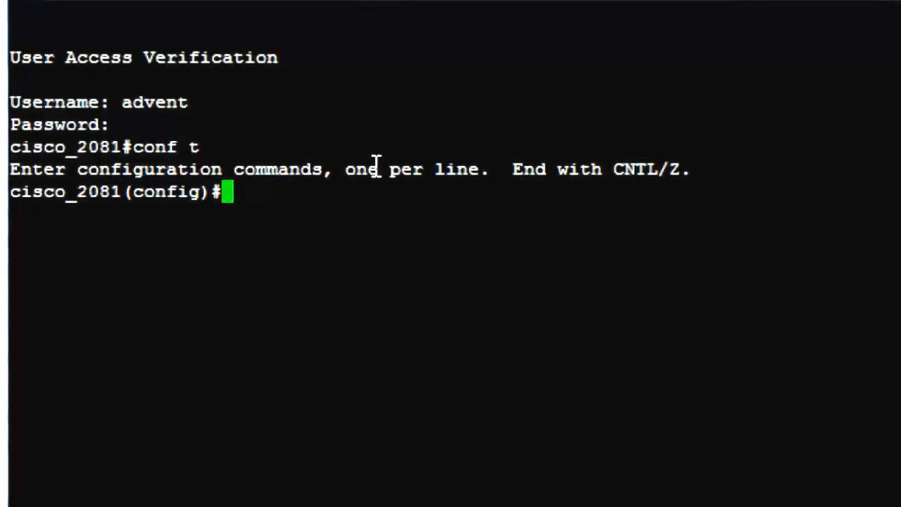
pyautogui.write('i')
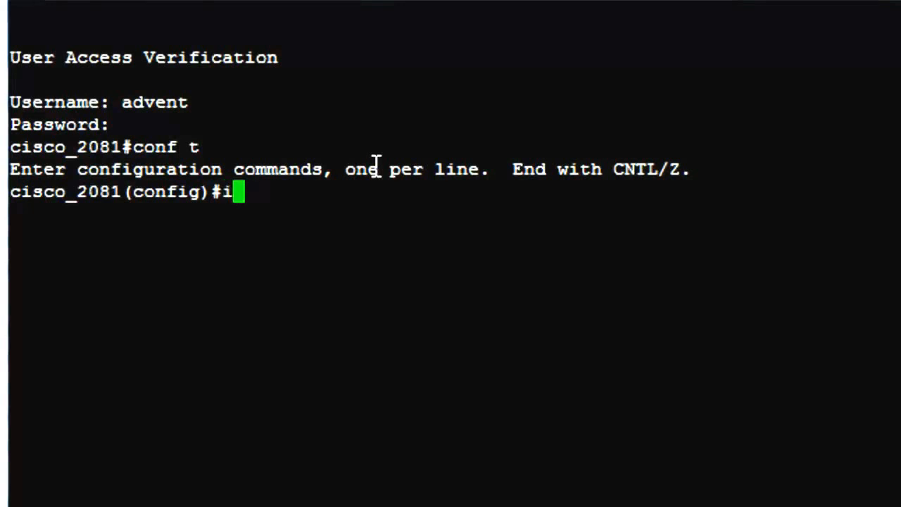
pyautogui.write('nt fa0/0')
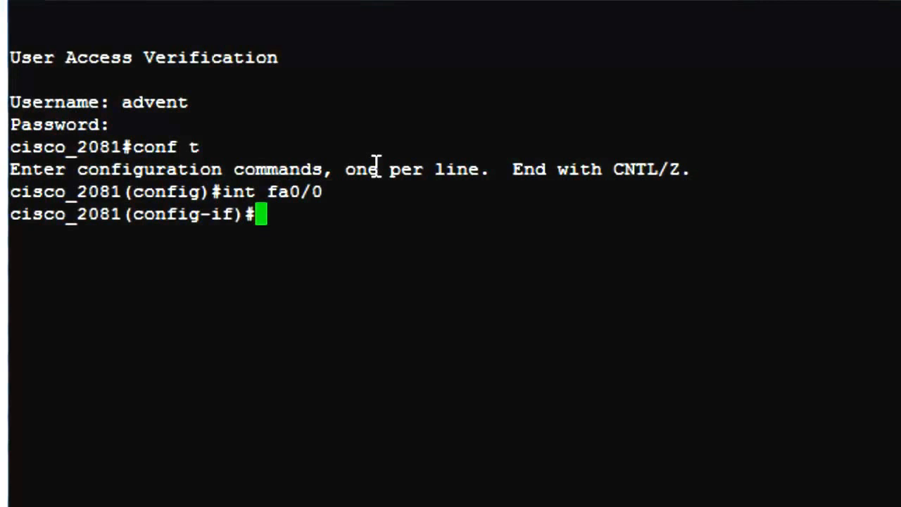
pyautogui.write('i')
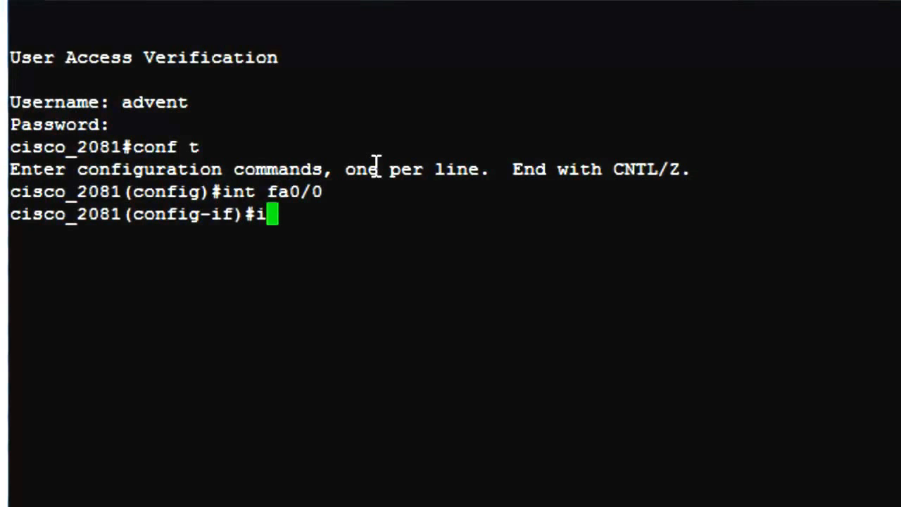
pyautogui.write('p route-ca')
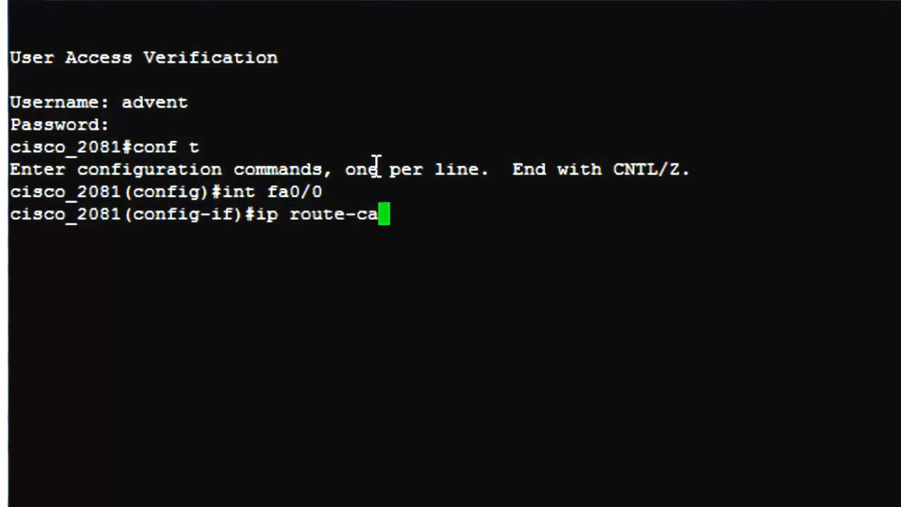
pyautogui.write('che flow')
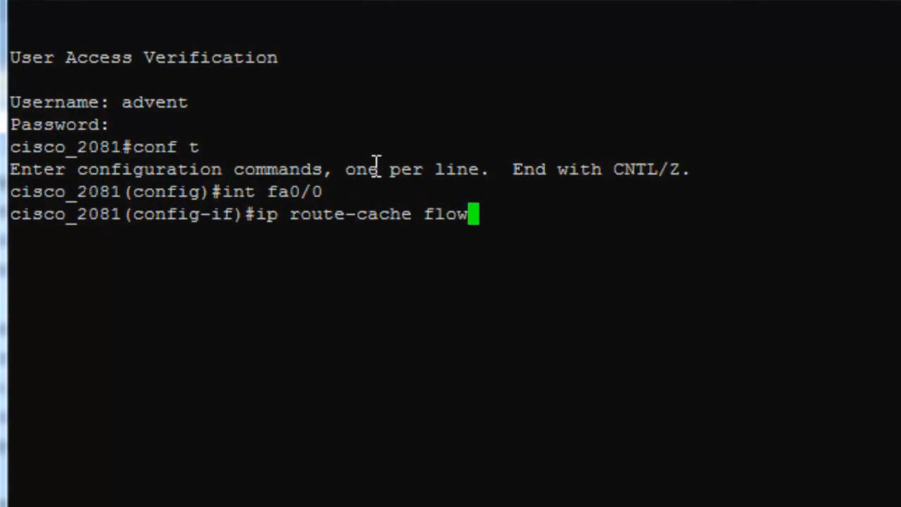
pyautogui.write('ip flow ?')
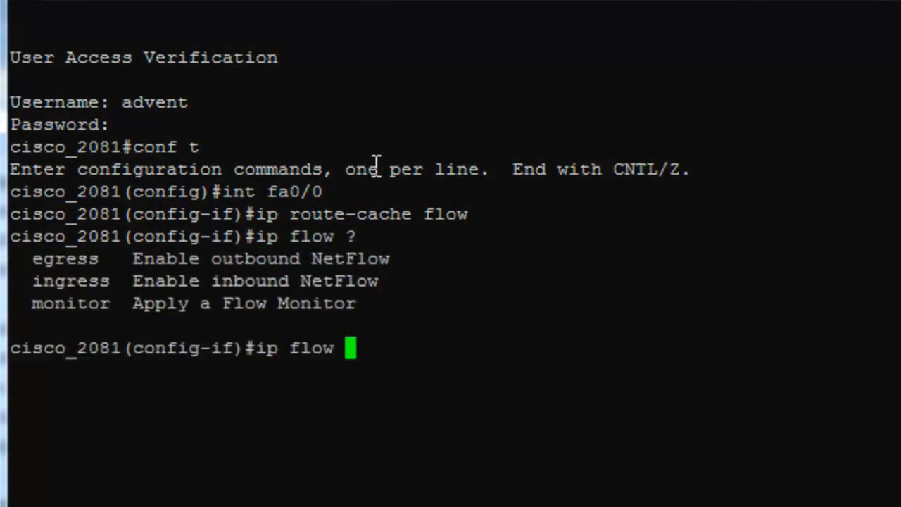
pyautogui.write('egress')
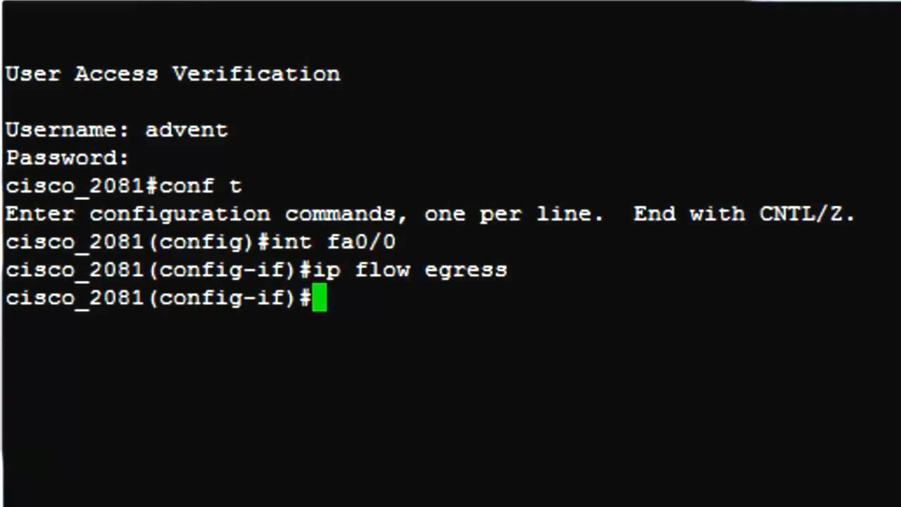
pyautogui.write('exit')
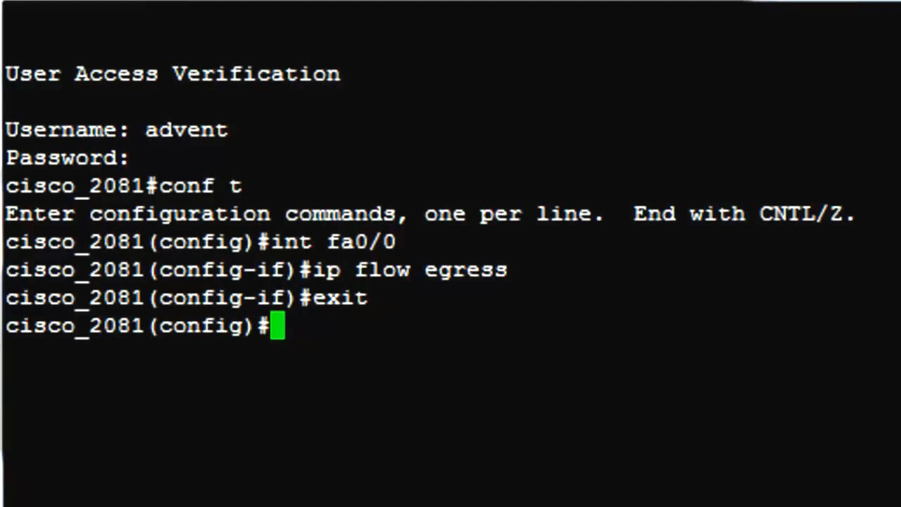
pyautogui.write('ip flow-export version 5')
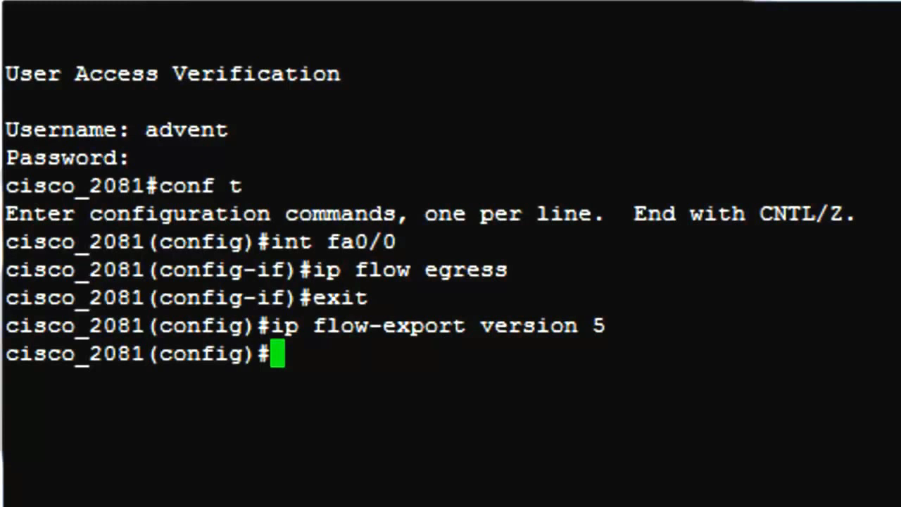
pyautogui.write('ip')
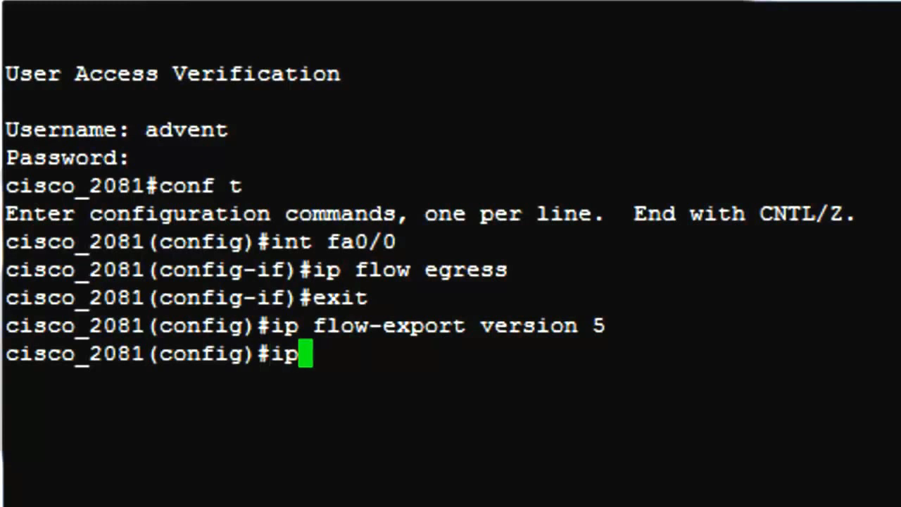
pyautogui.write('flow')
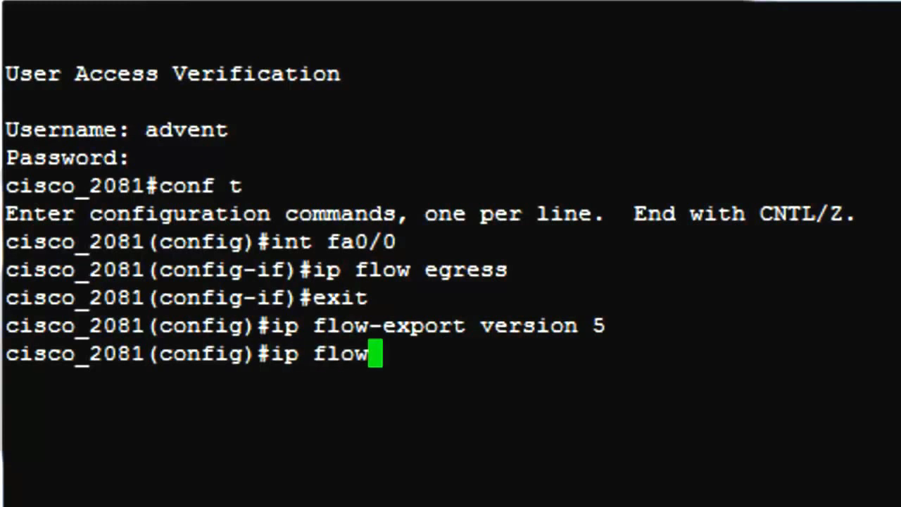
pyautogui.write('-cache timeout active 1')
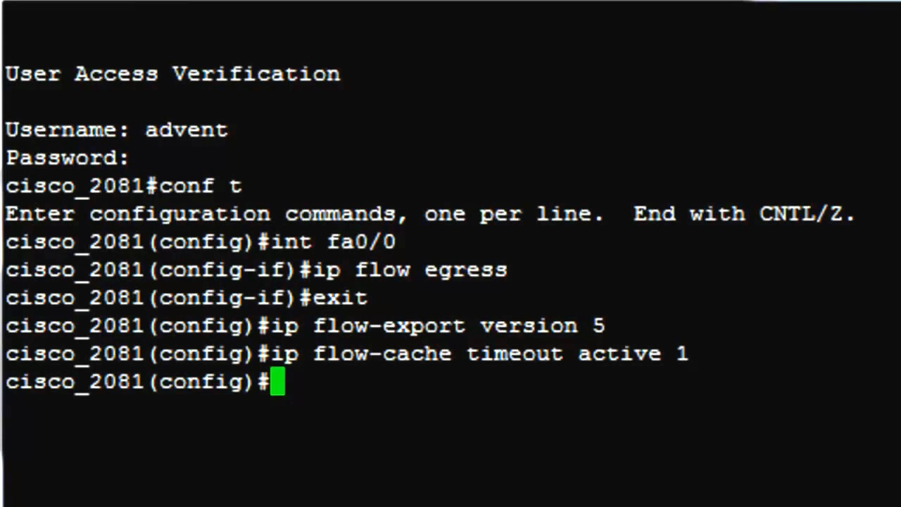
pyautogui.write('i')
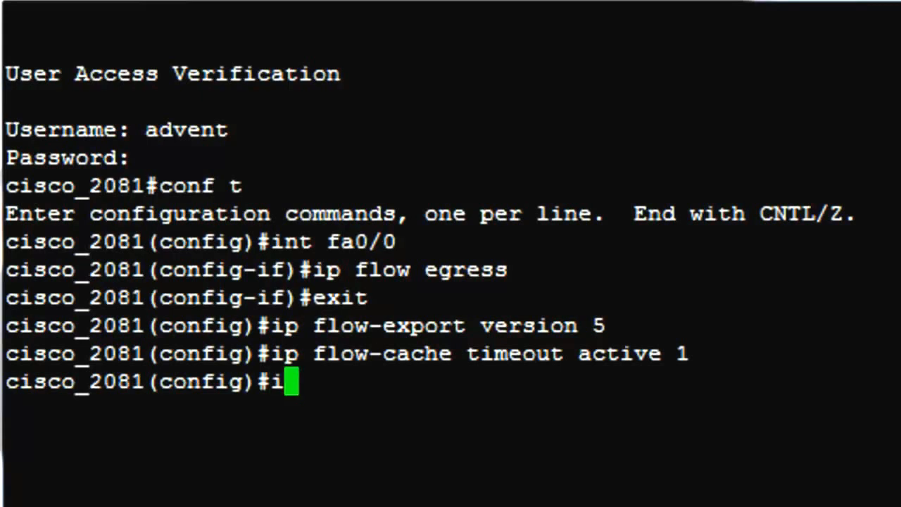
pyautogui.write('p flo')
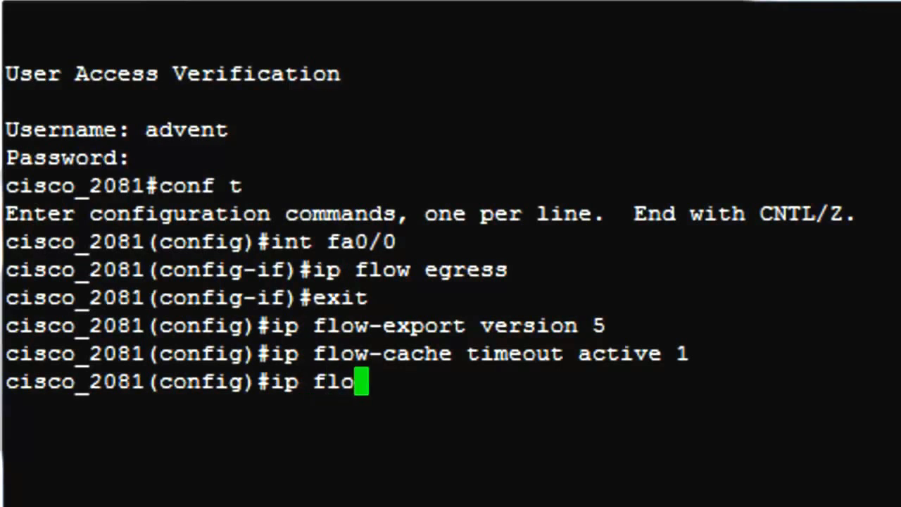
pyautogui.write('w-cache timeout inactive 15')
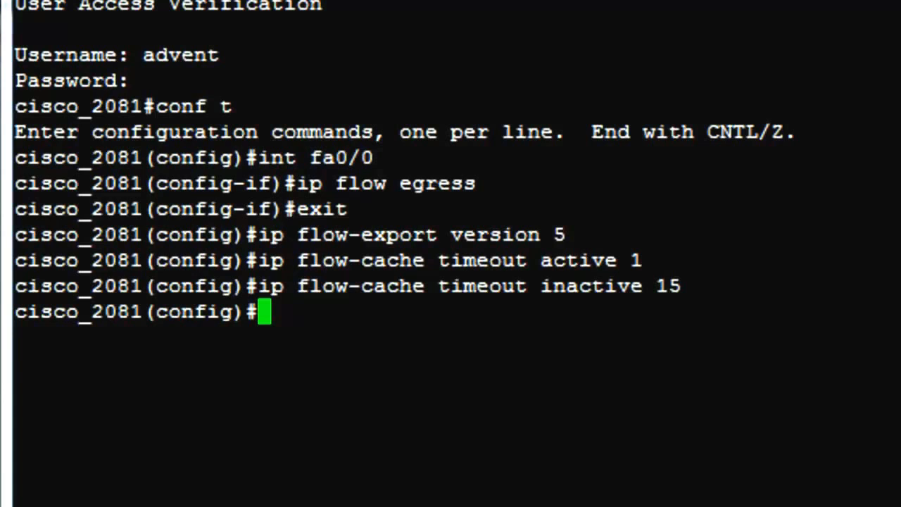
pyautogui.write('ip f')
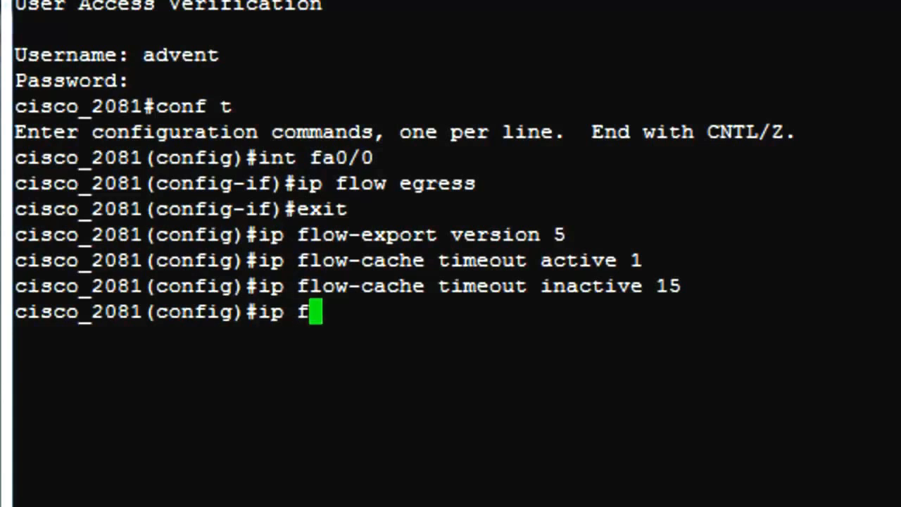
pyautogui.write('low-export destination 192.168.1.1 9996')
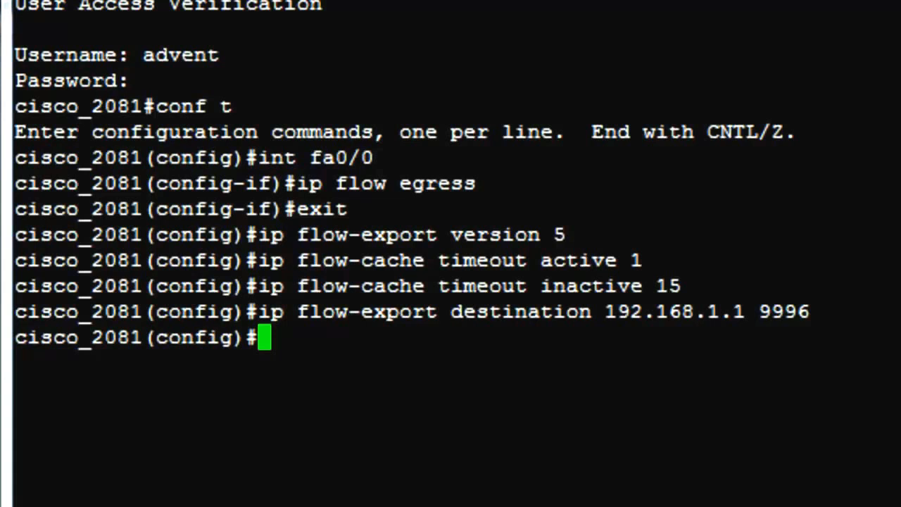
pyautogui.write('ip')
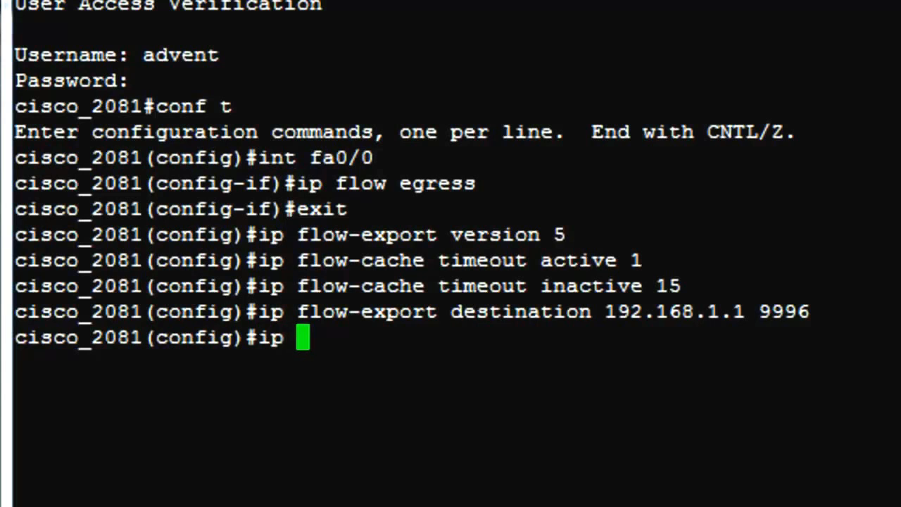
pyautogui.write('flow')
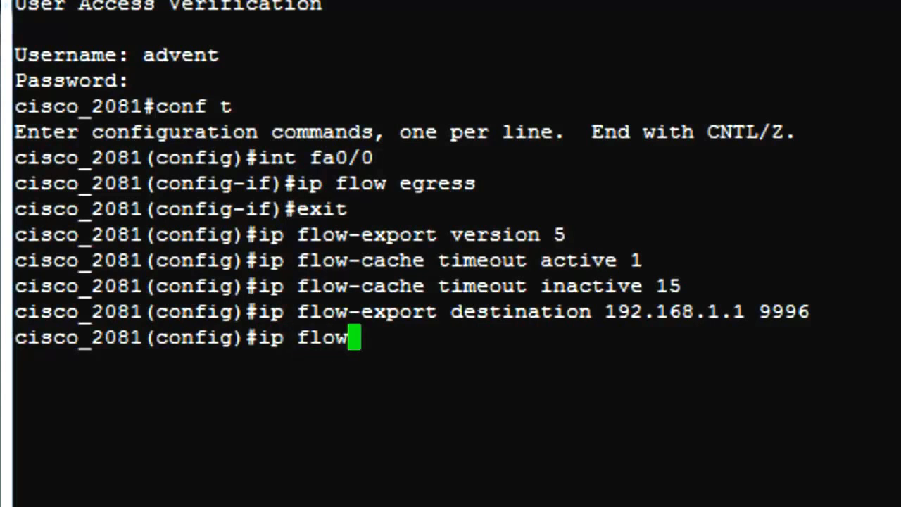
pyautogui.write('-export')
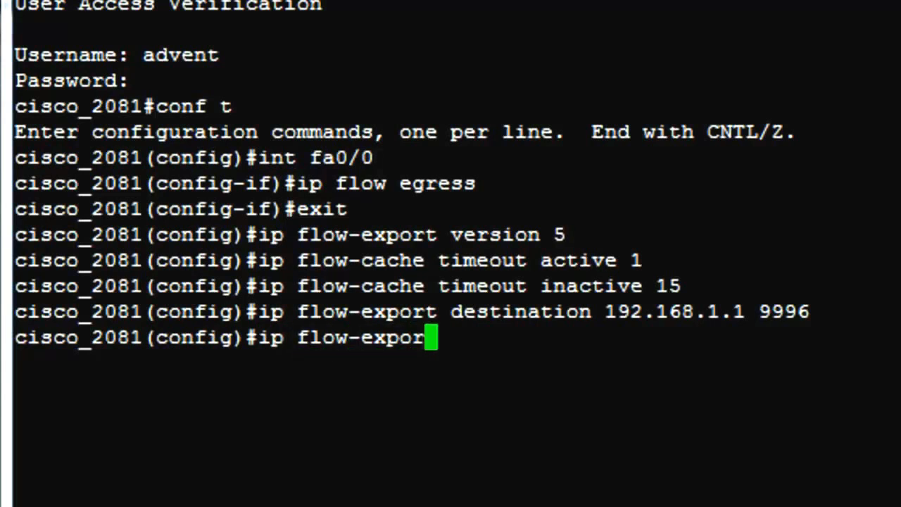
pyautogui.write('s')
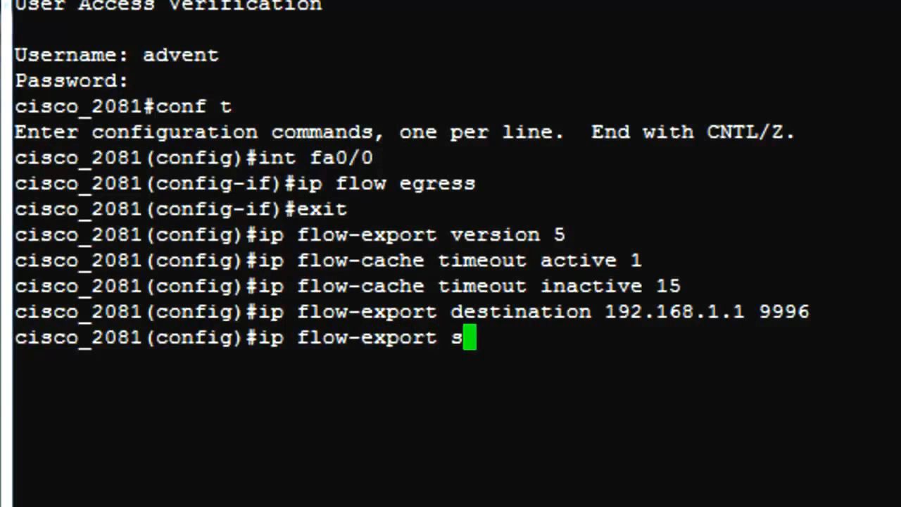
pyautogui.write('ource')
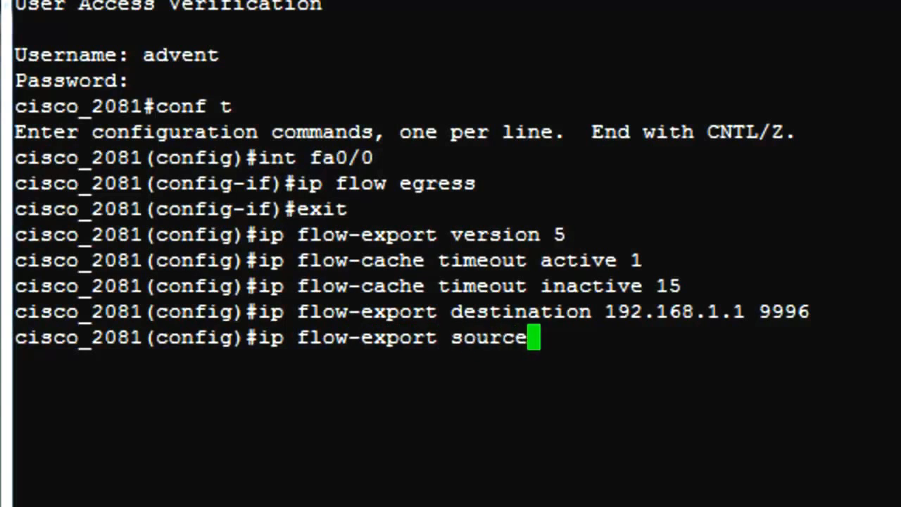
pyautogui.write('fa0/')
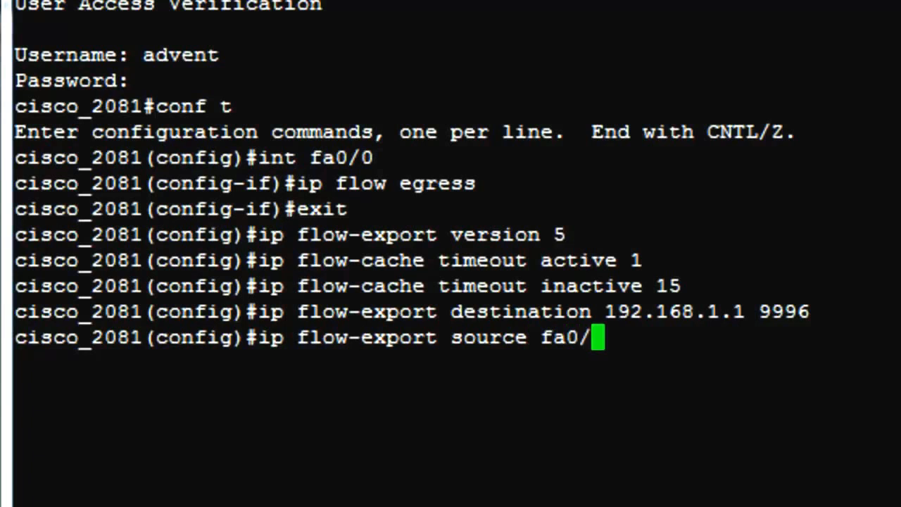